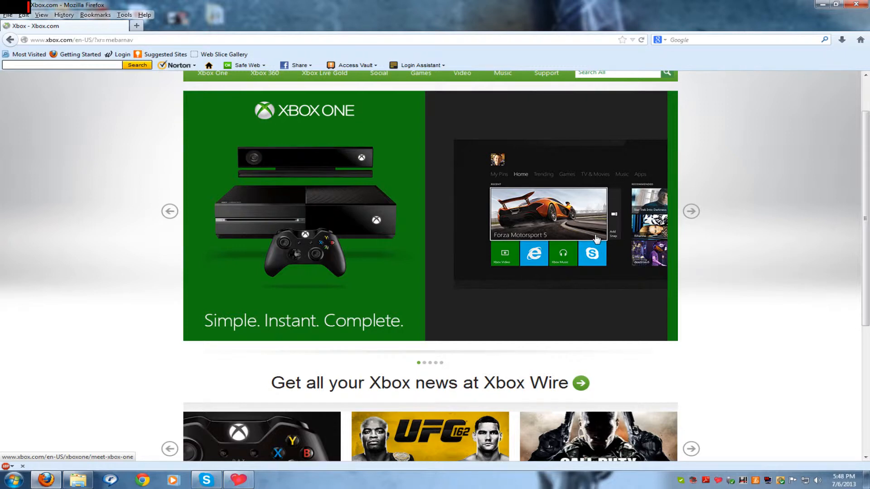
mouse_move(414, 120)
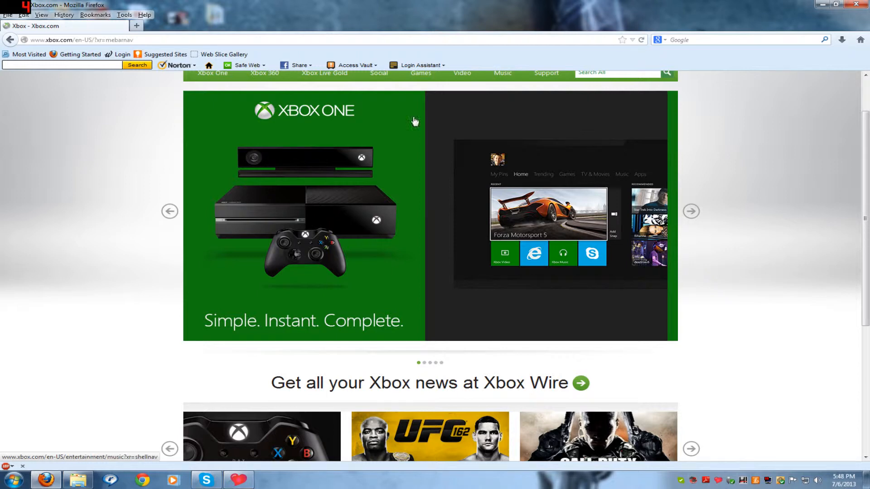
mouse_move(45, 301)
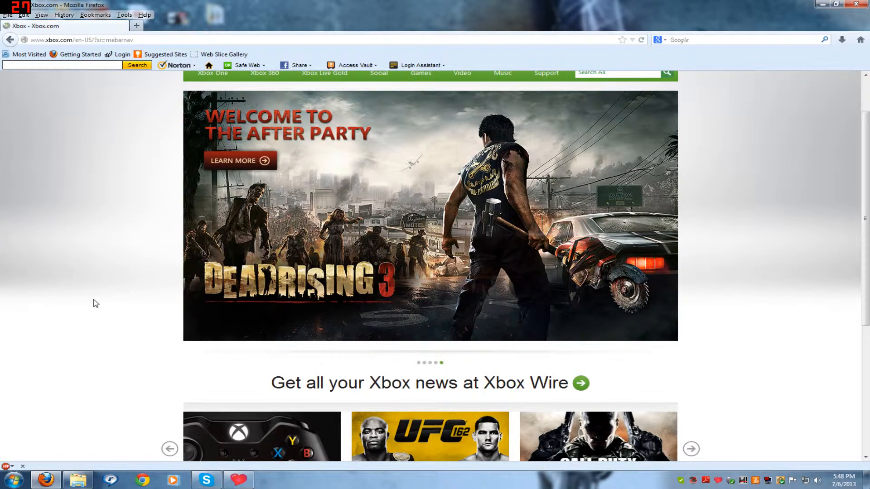
mouse_move(143, 311)
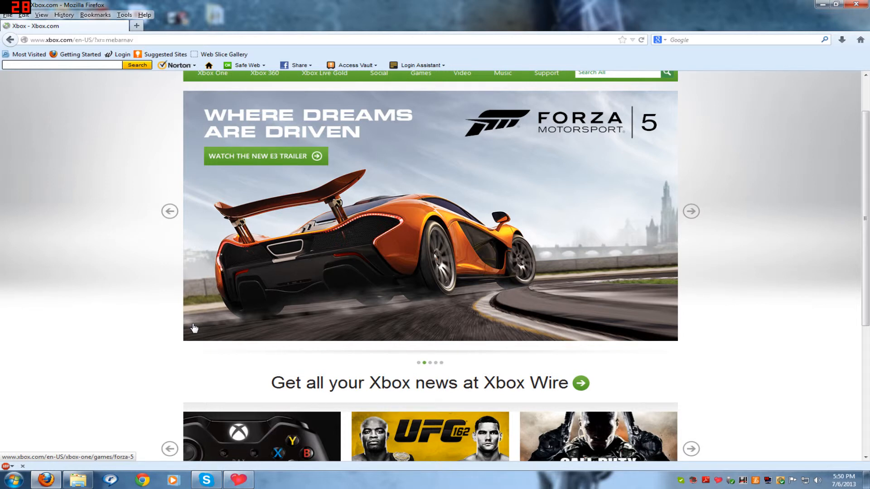
mouse_move(189, 325)
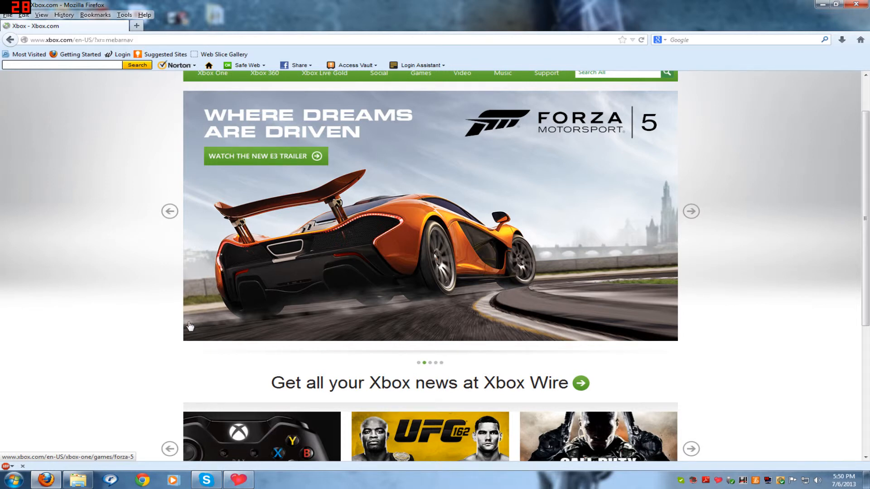